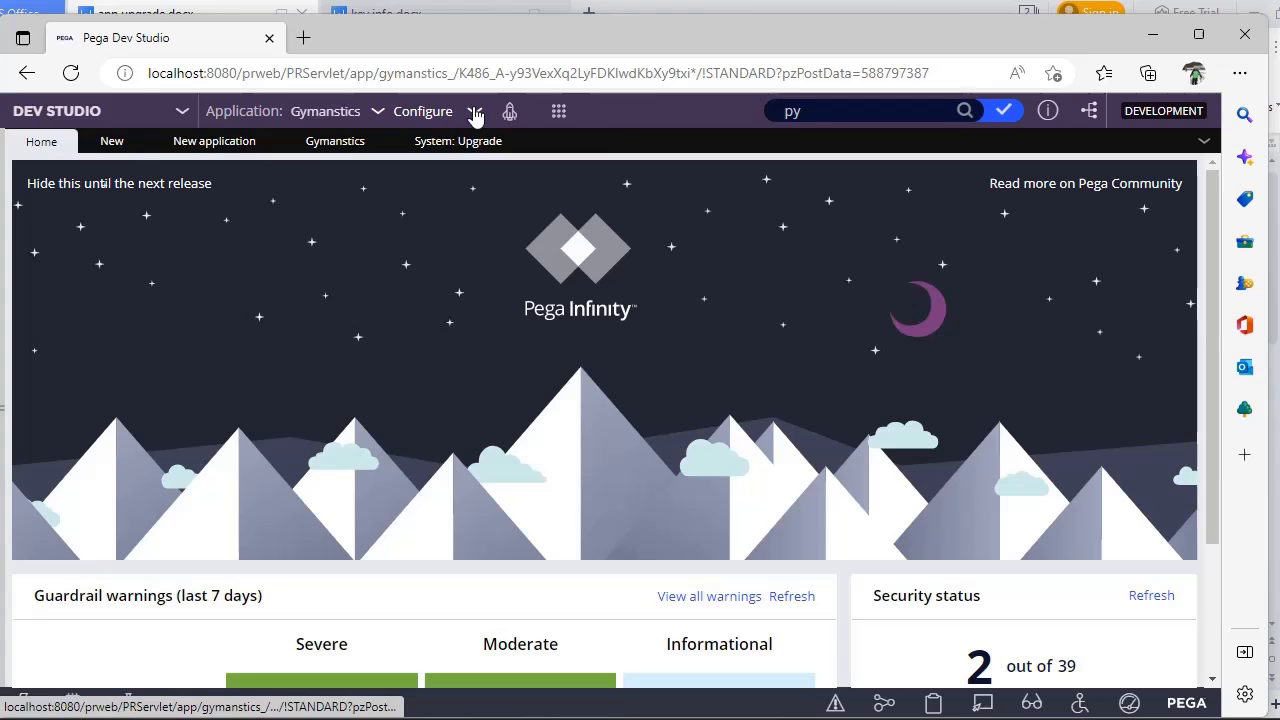
mouse_move(476, 111)
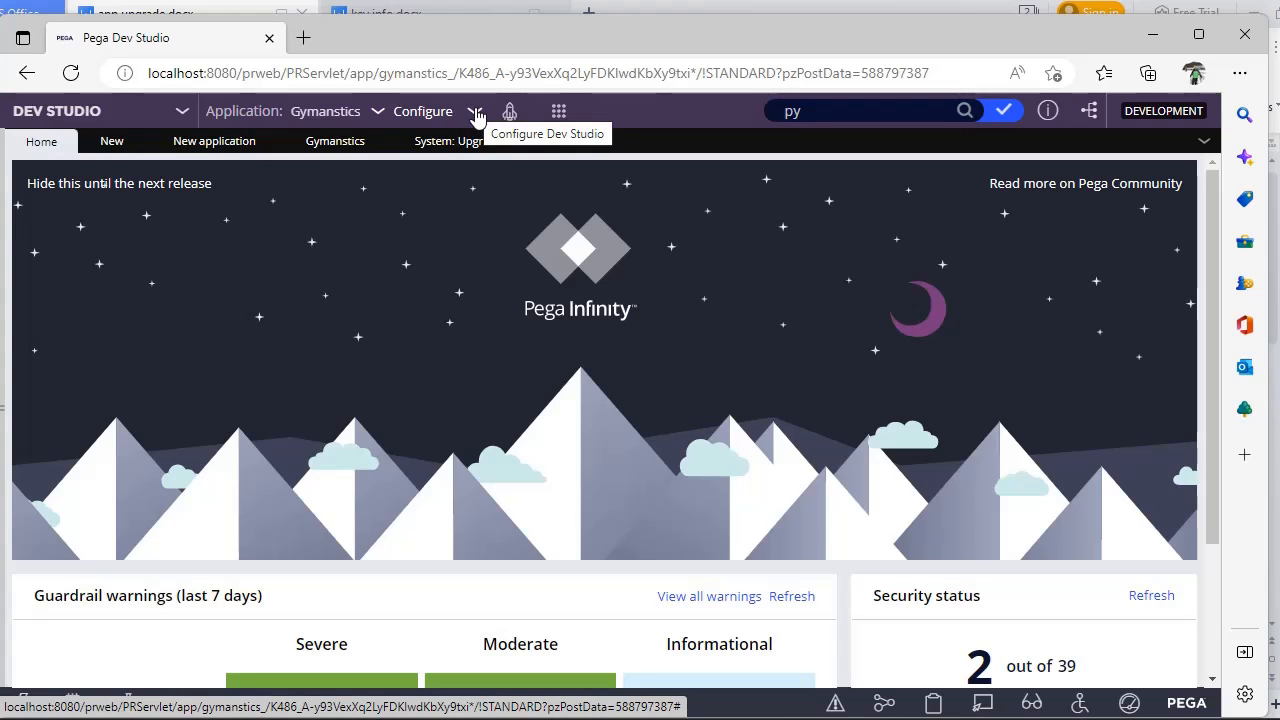
Navigate from the configuration menu to the System: Upgrade page's Upgrade Tools section
left_click(423, 111)
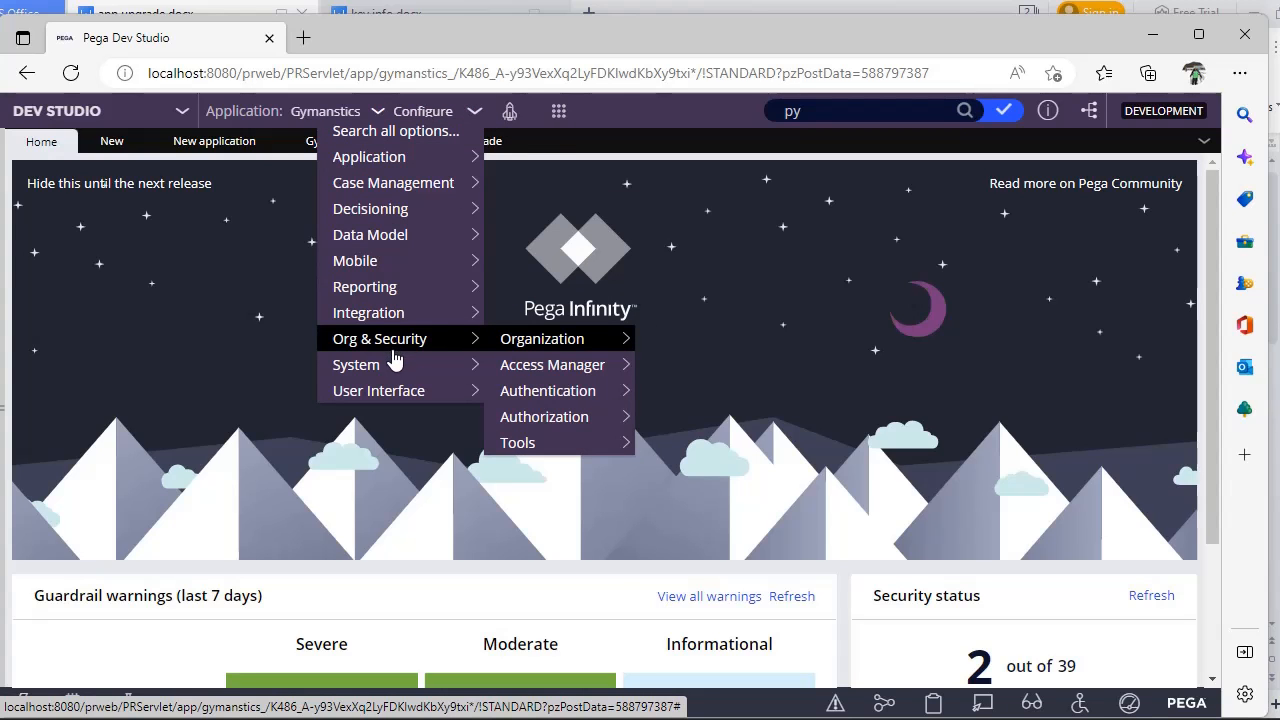
mouse_move(356, 364)
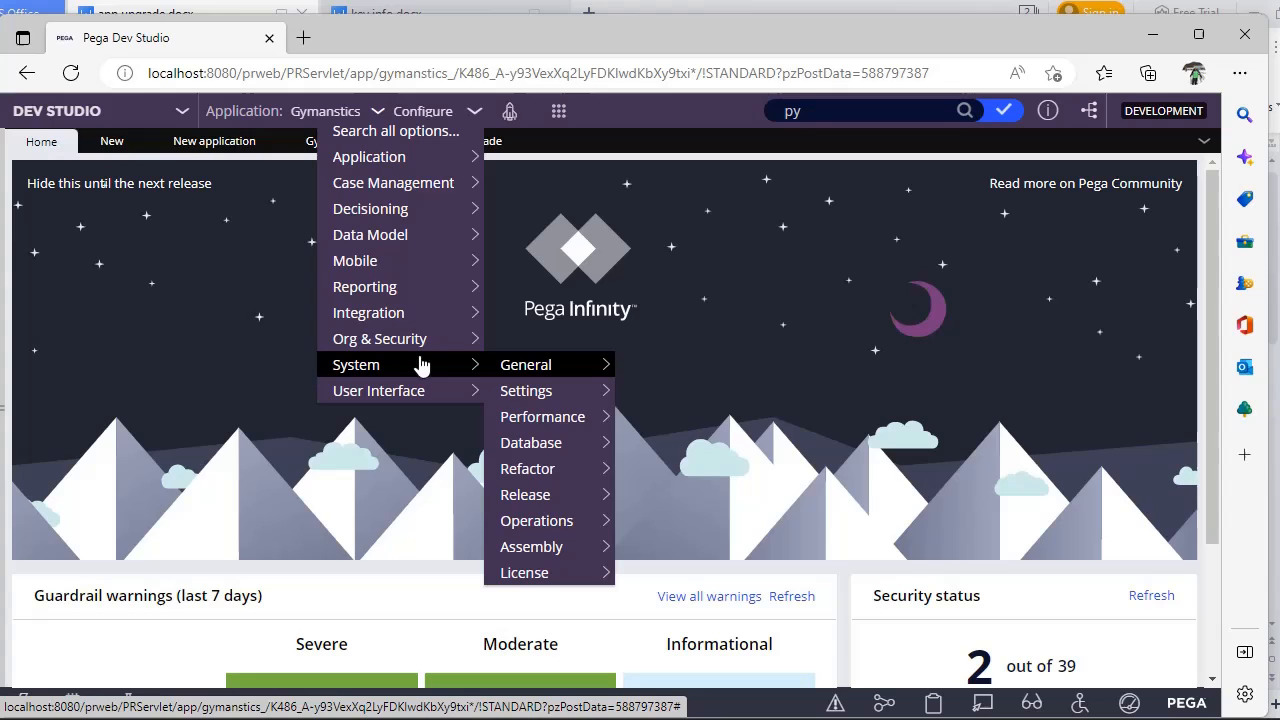
mouse_move(525, 494)
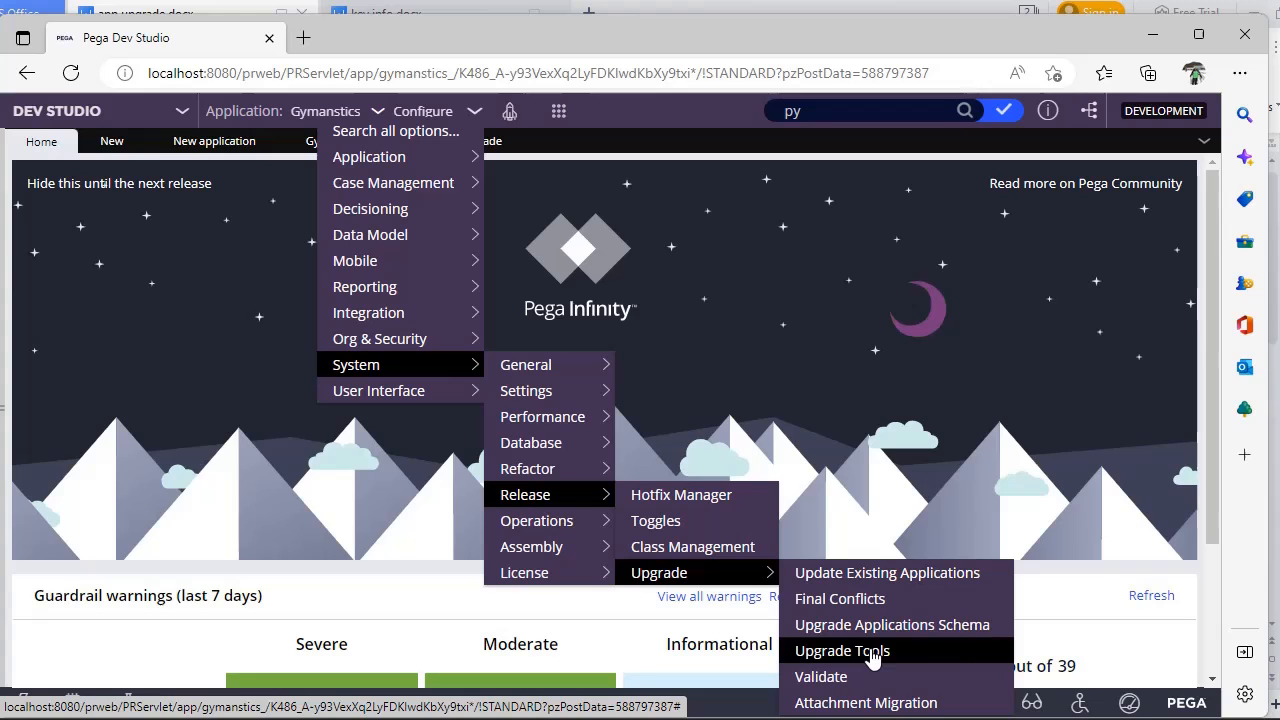
mouse_move(967, 663)
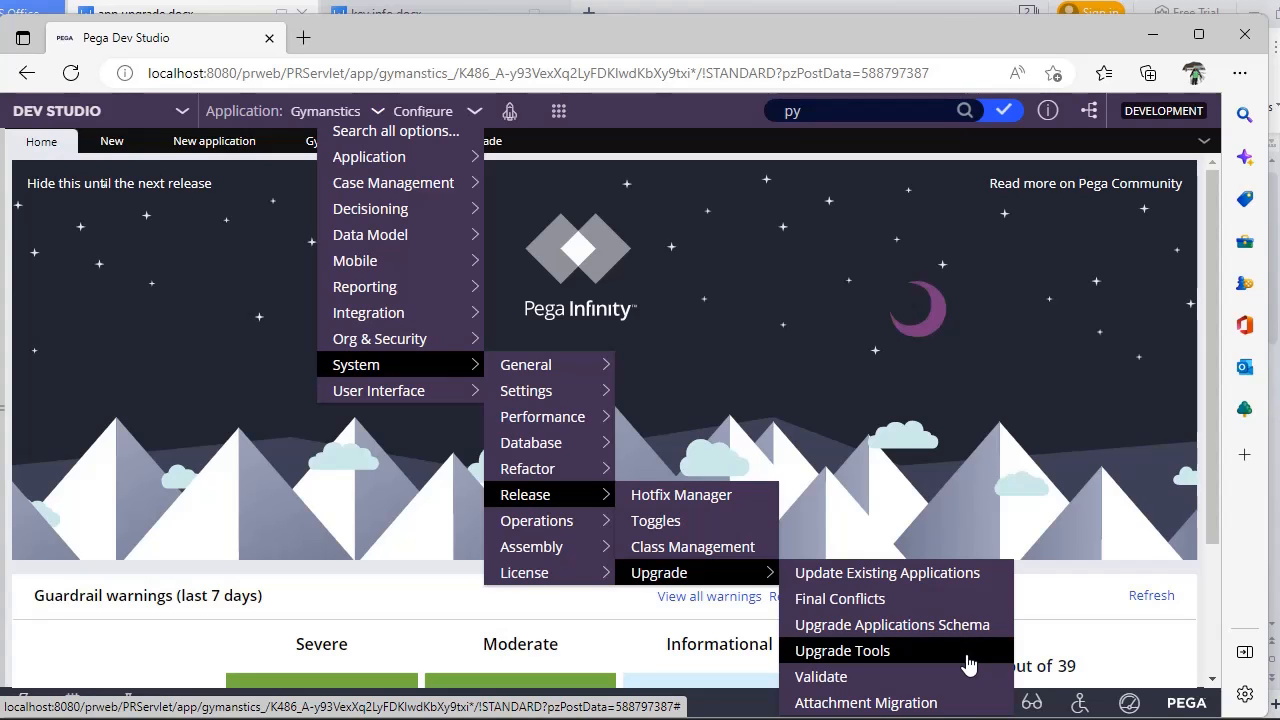
left_click(842, 650)
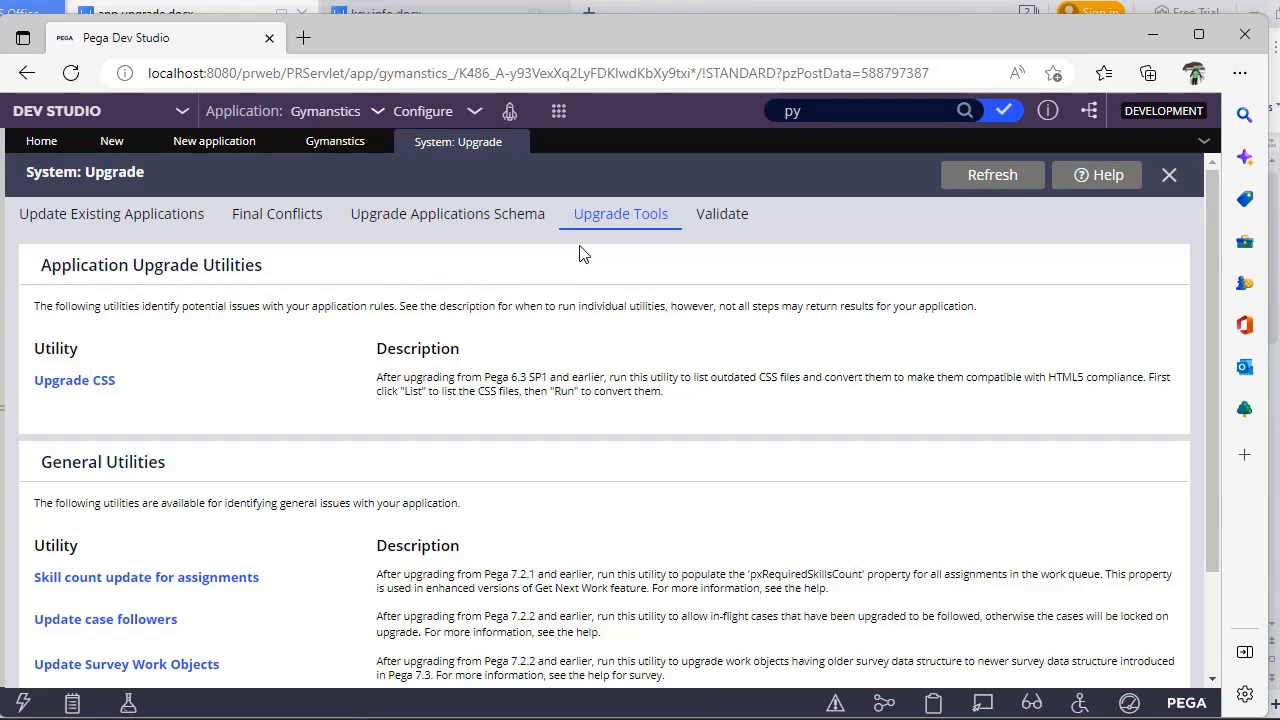
mouse_move(1224, 480)
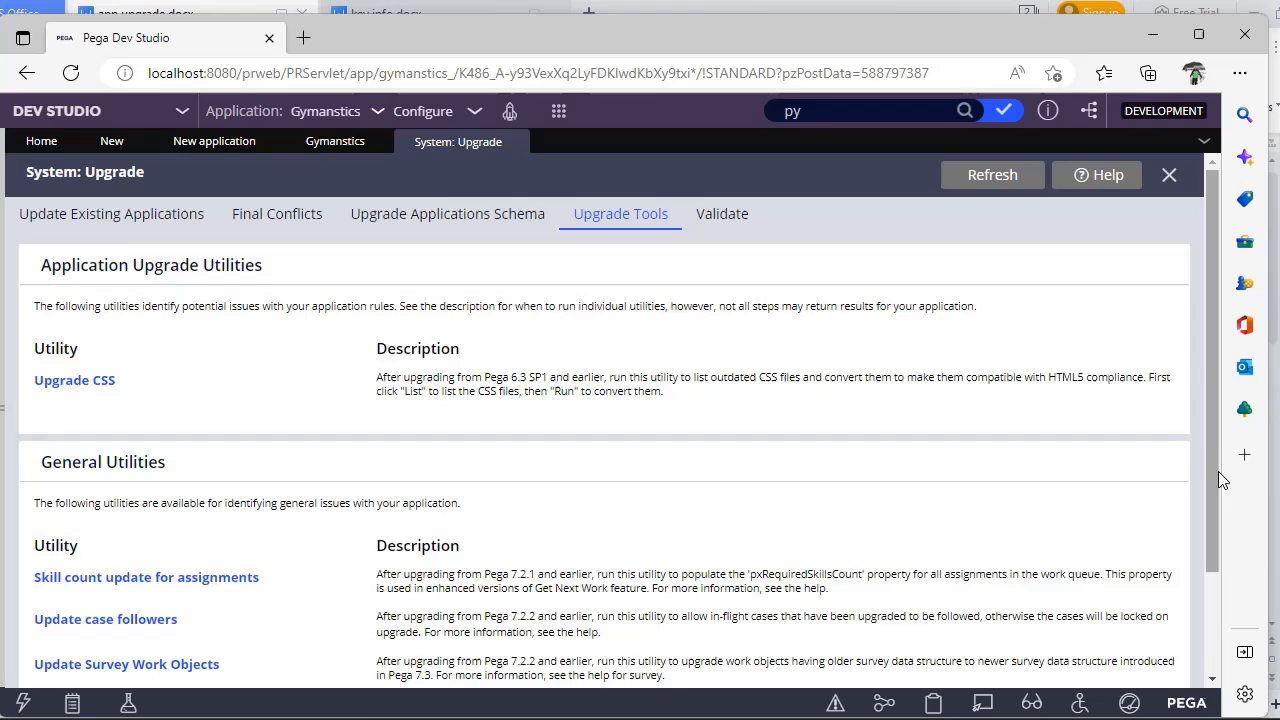
Review the utility descriptions and launch Upgrade CSS for the Competition ruleset
scroll("down", 3)
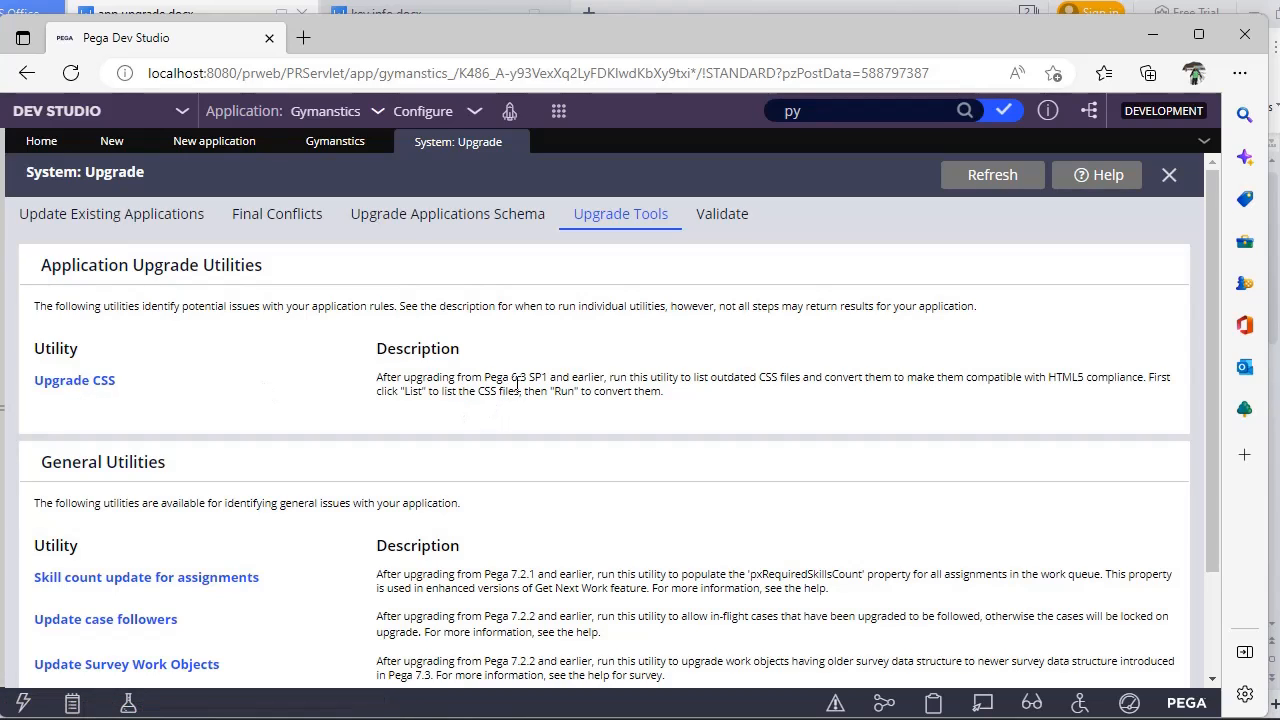
double_click(518, 377)
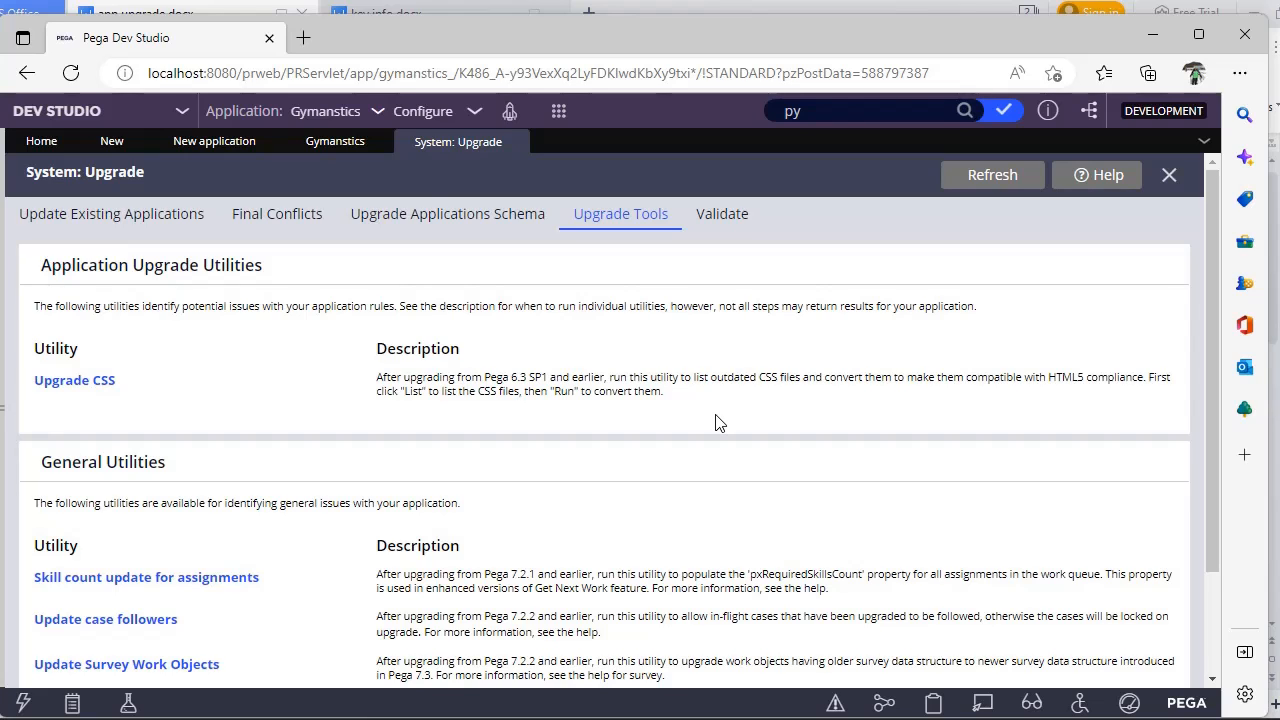
mouse_move(228, 353)
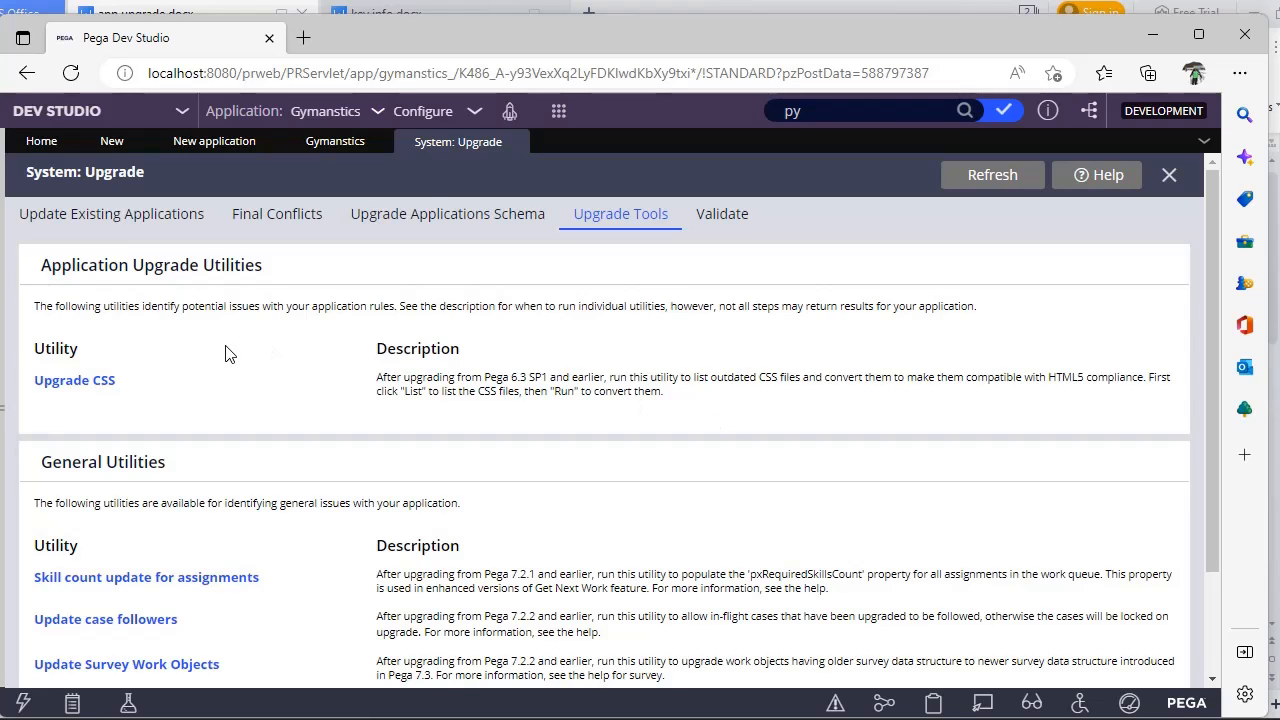
left_click(74, 380)
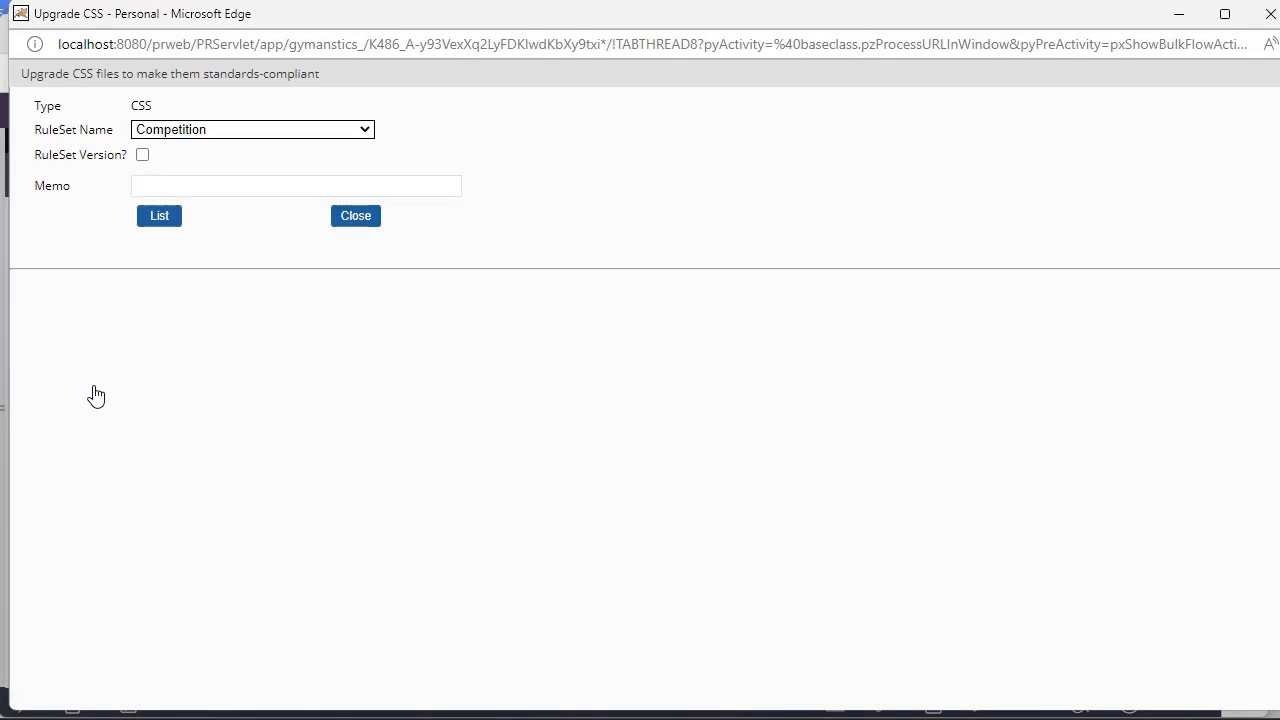
List CSS files for the Competition ruleset, find none, and close the window
left_click(251, 129)
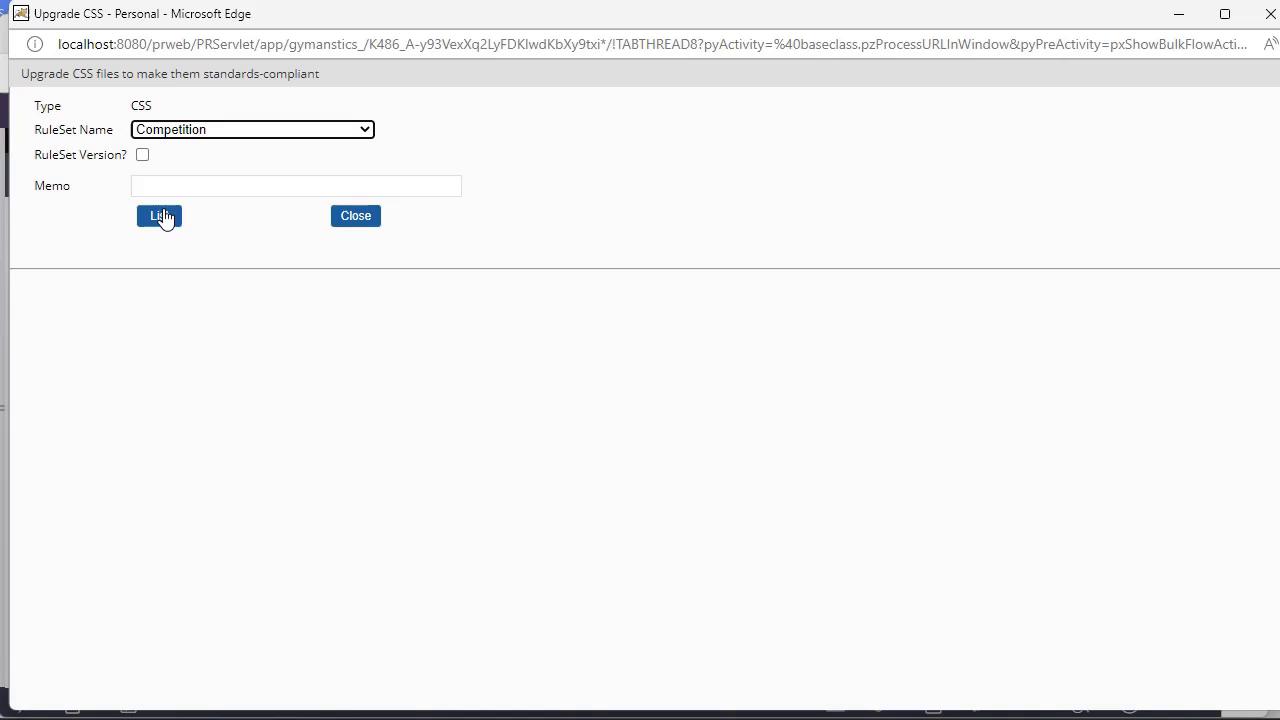
left_click(159, 216)
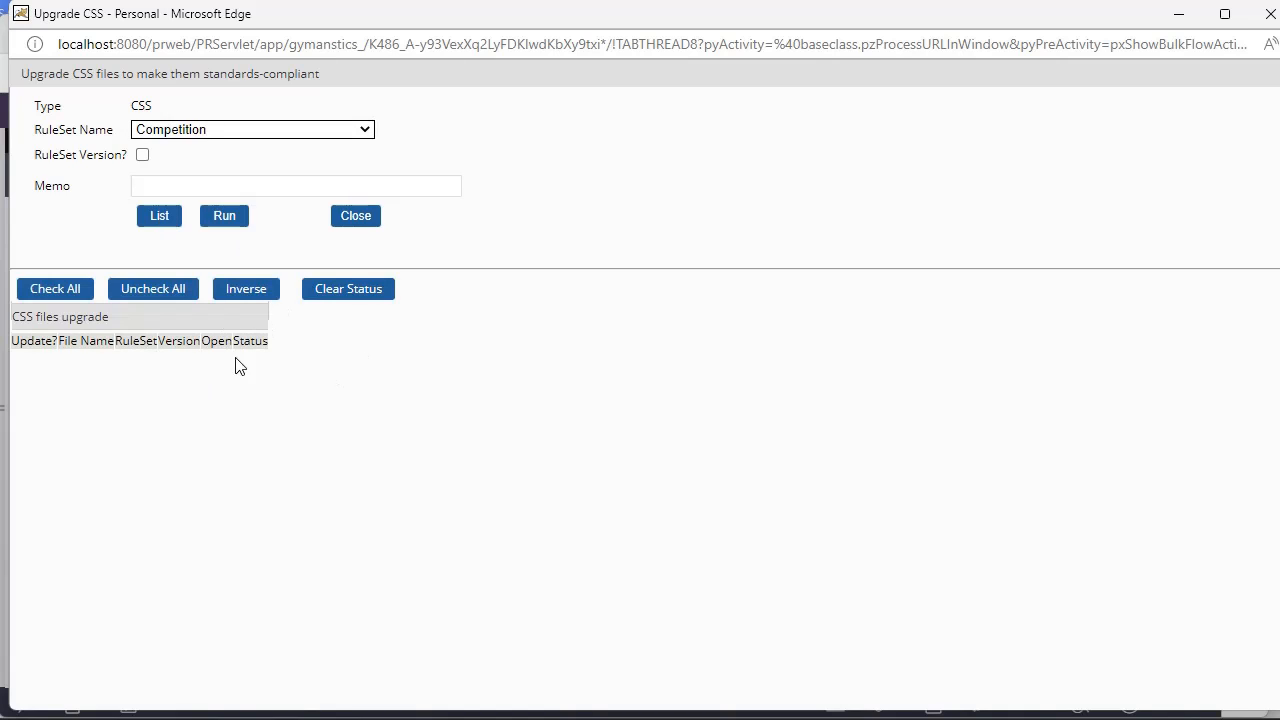
left_click(355, 215)
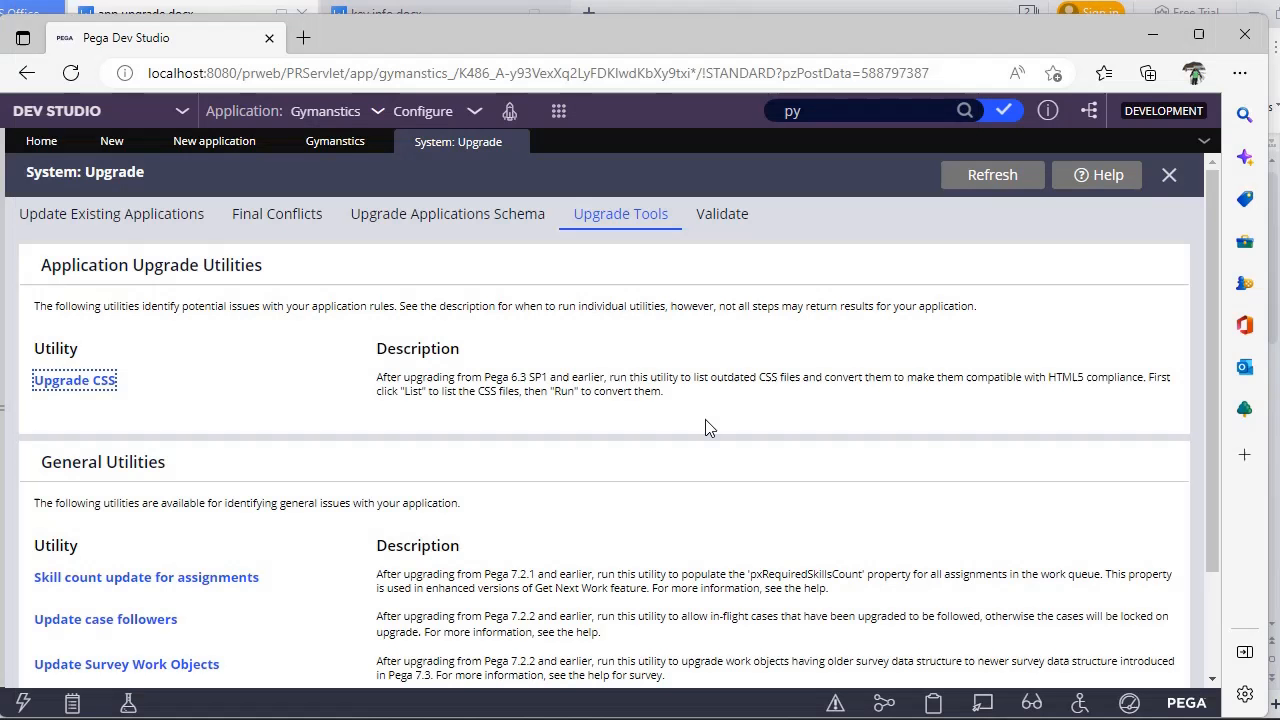
mouse_move(969, 431)
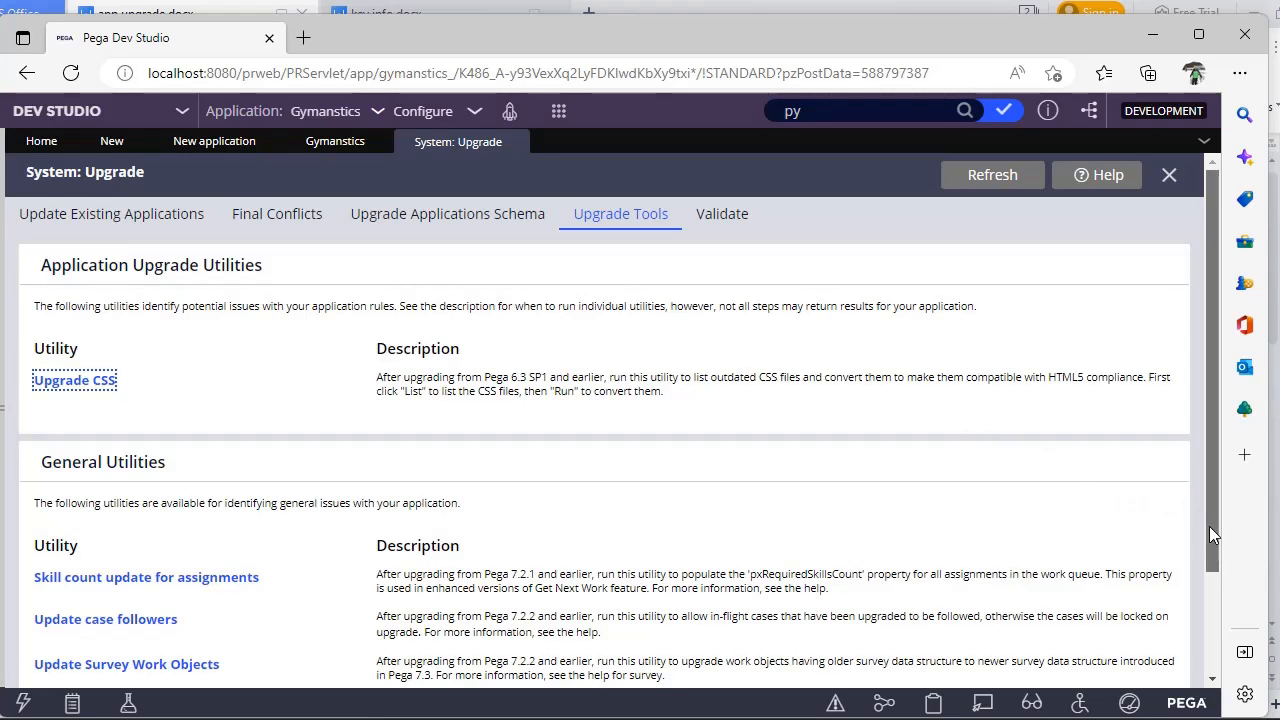
Scroll down to the General Utilities, through Check decision strategies for optimizations
scroll("down", 3)
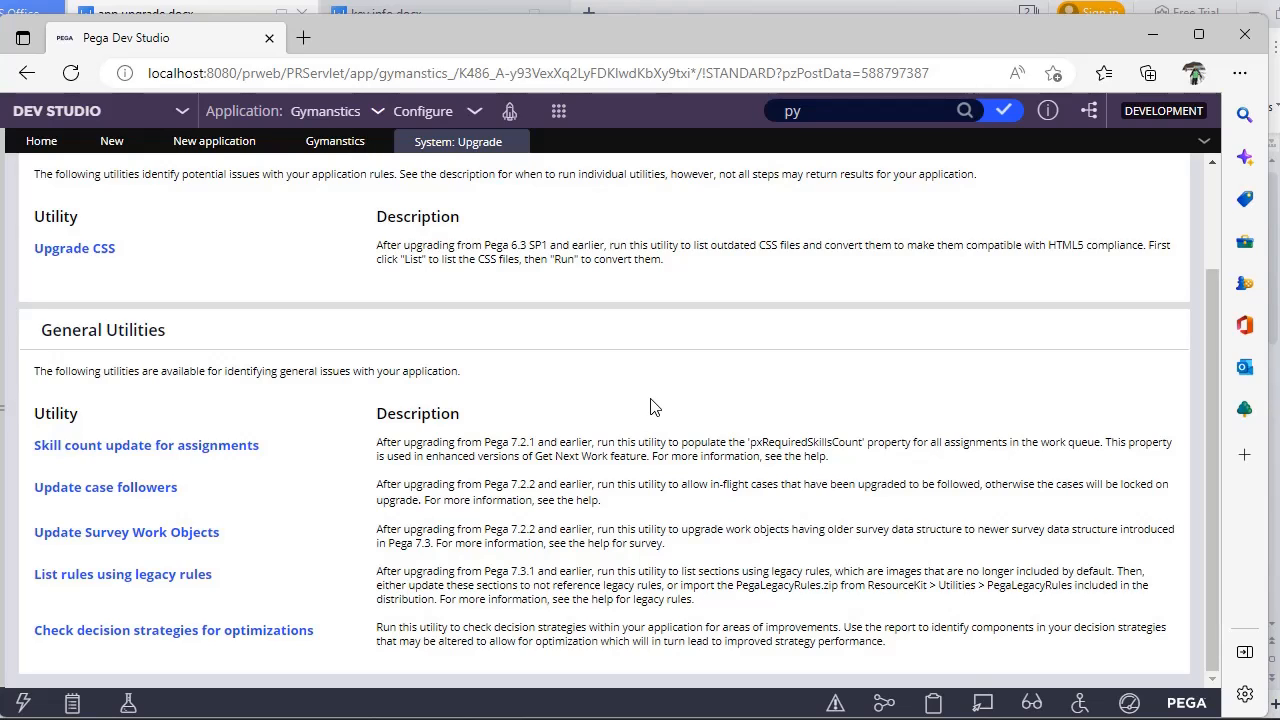
mouse_move(296, 496)
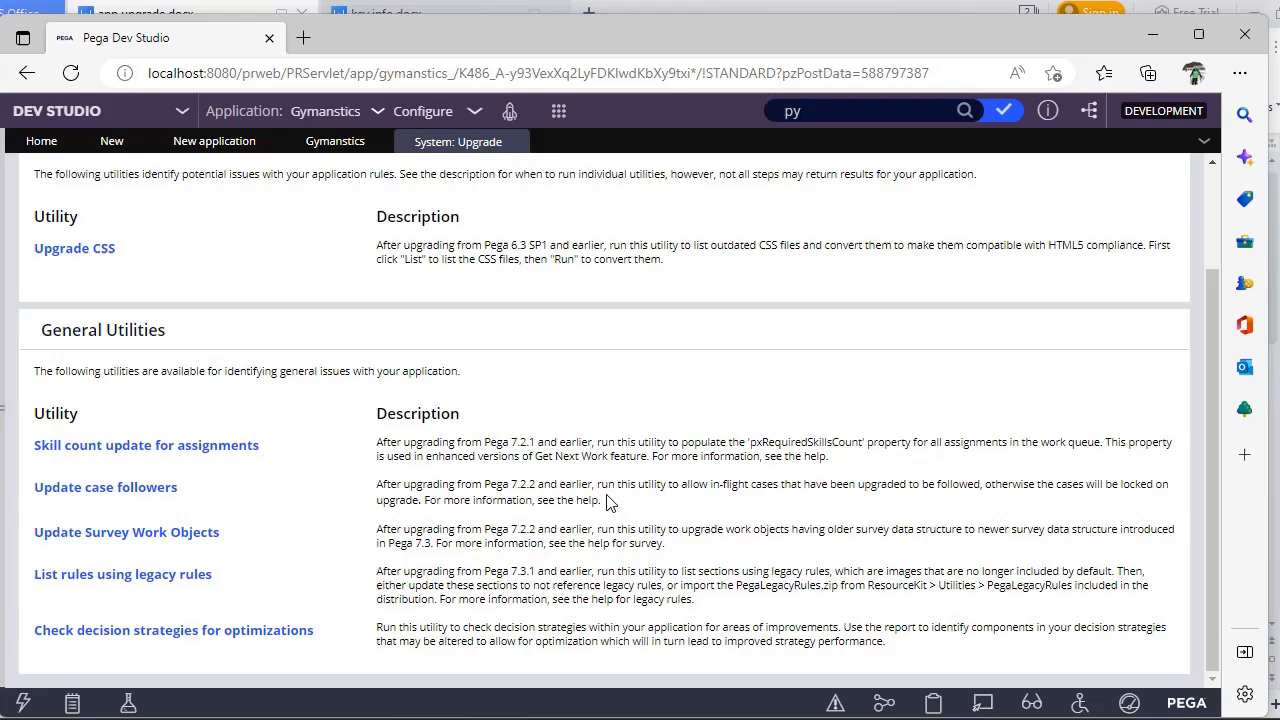
mouse_move(252, 560)
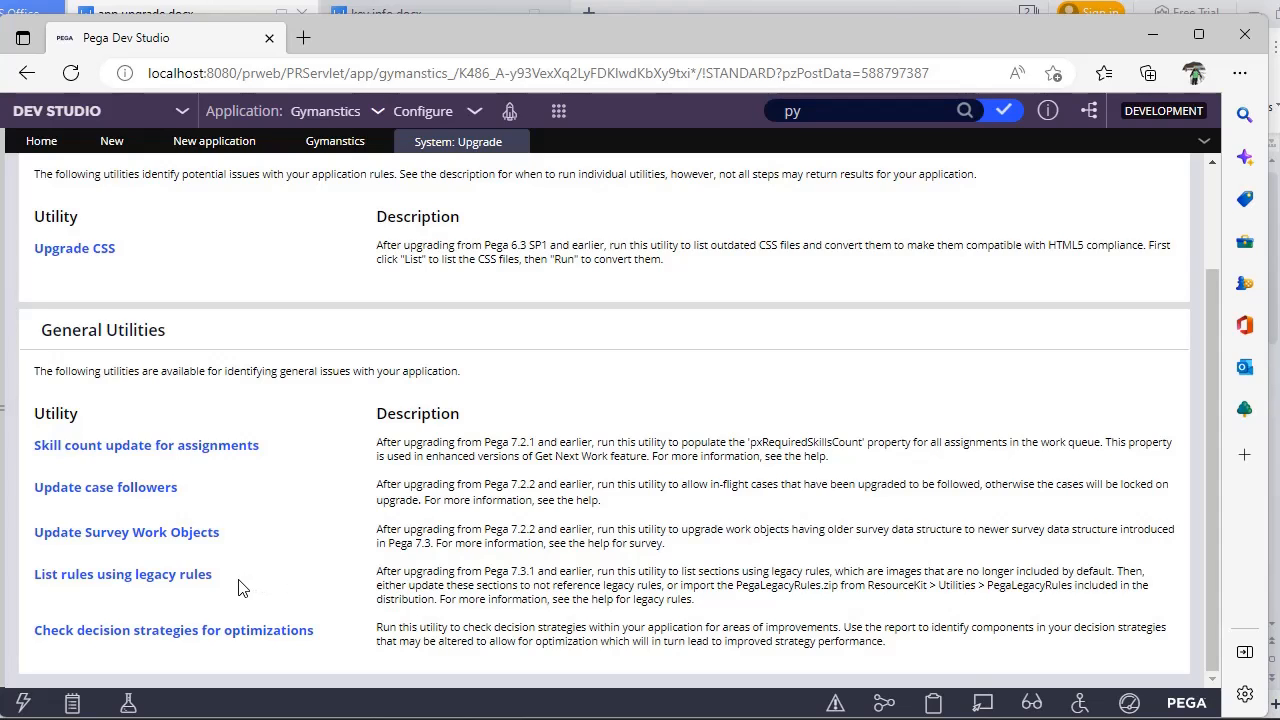
mouse_move(1003, 618)
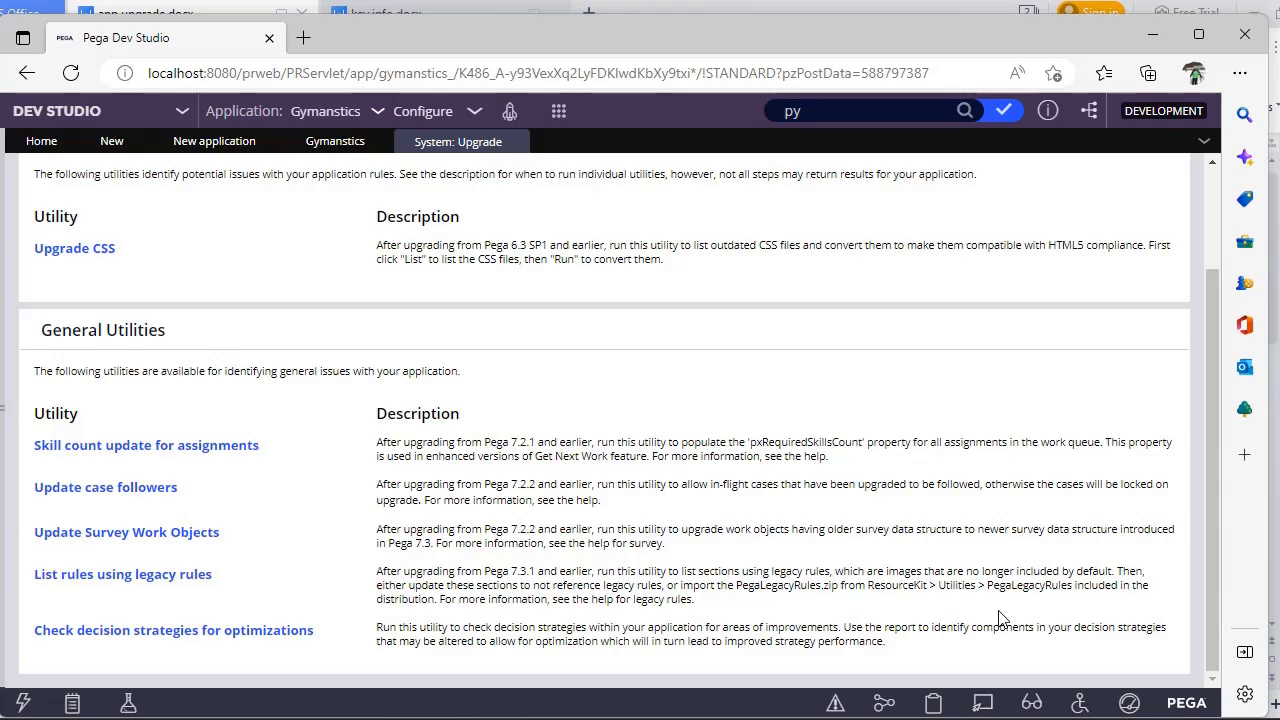
mouse_move(920, 616)
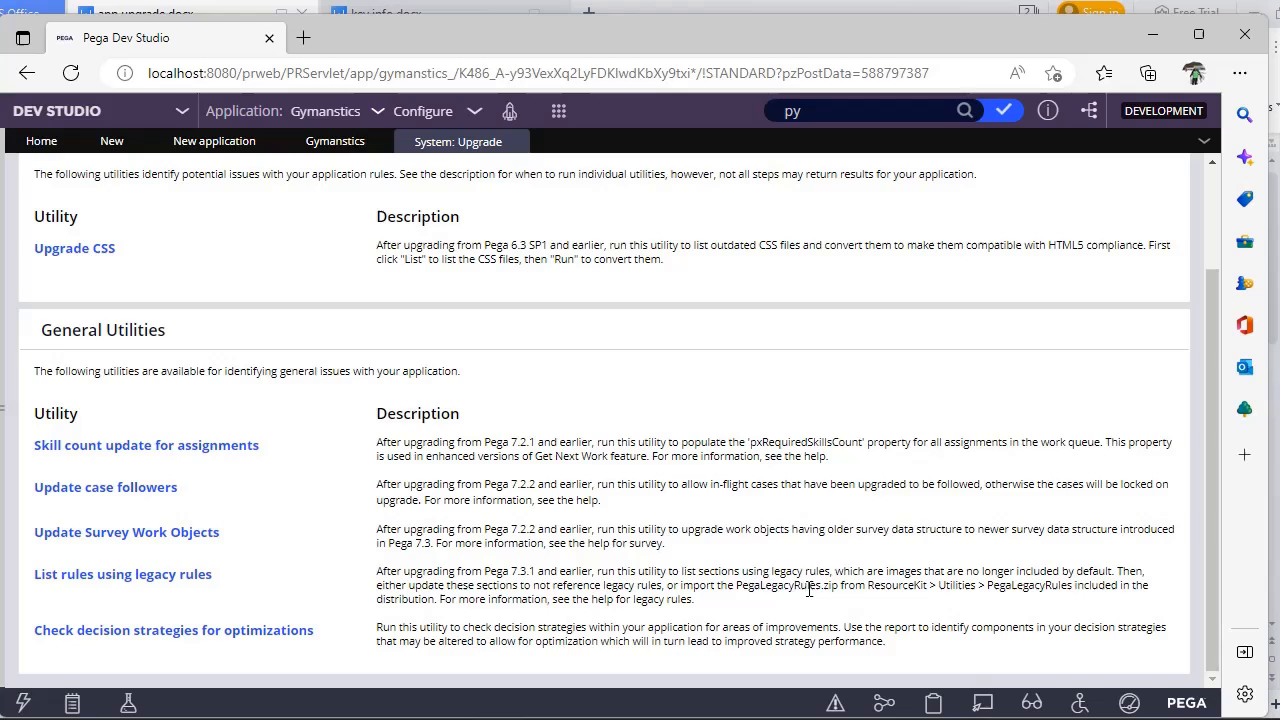
mouse_move(884, 588)
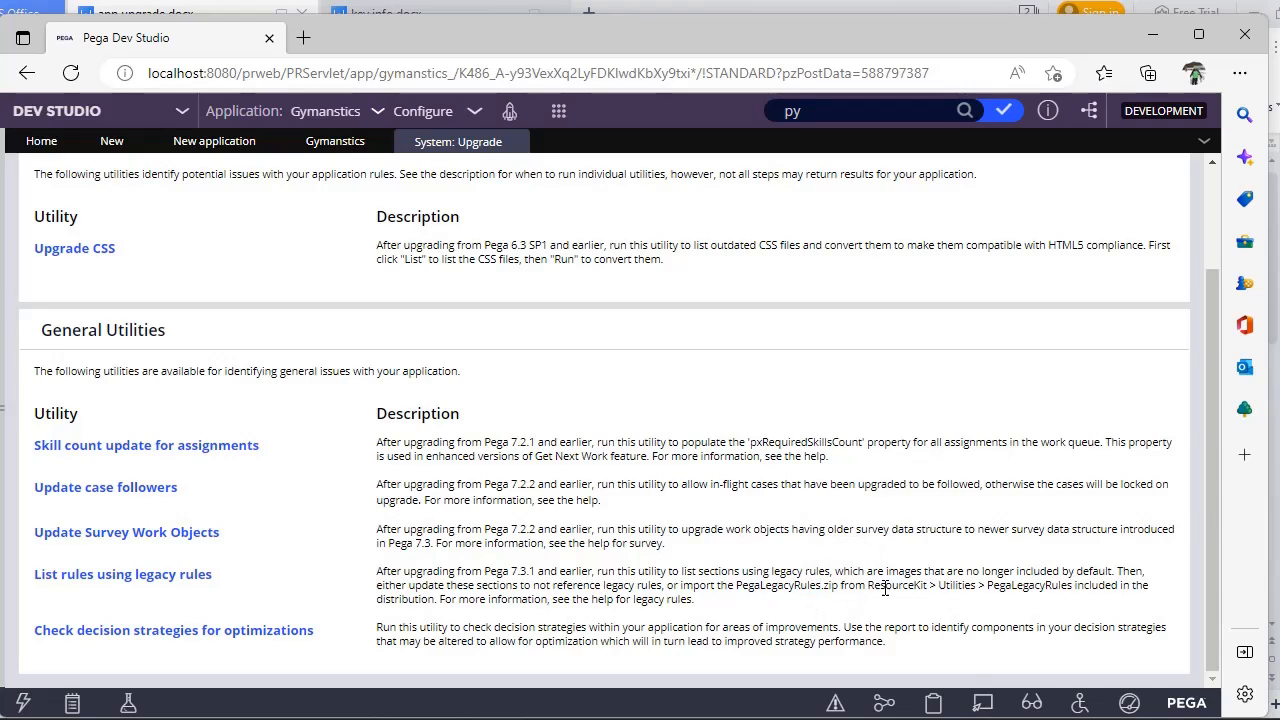
mouse_move(982, 615)
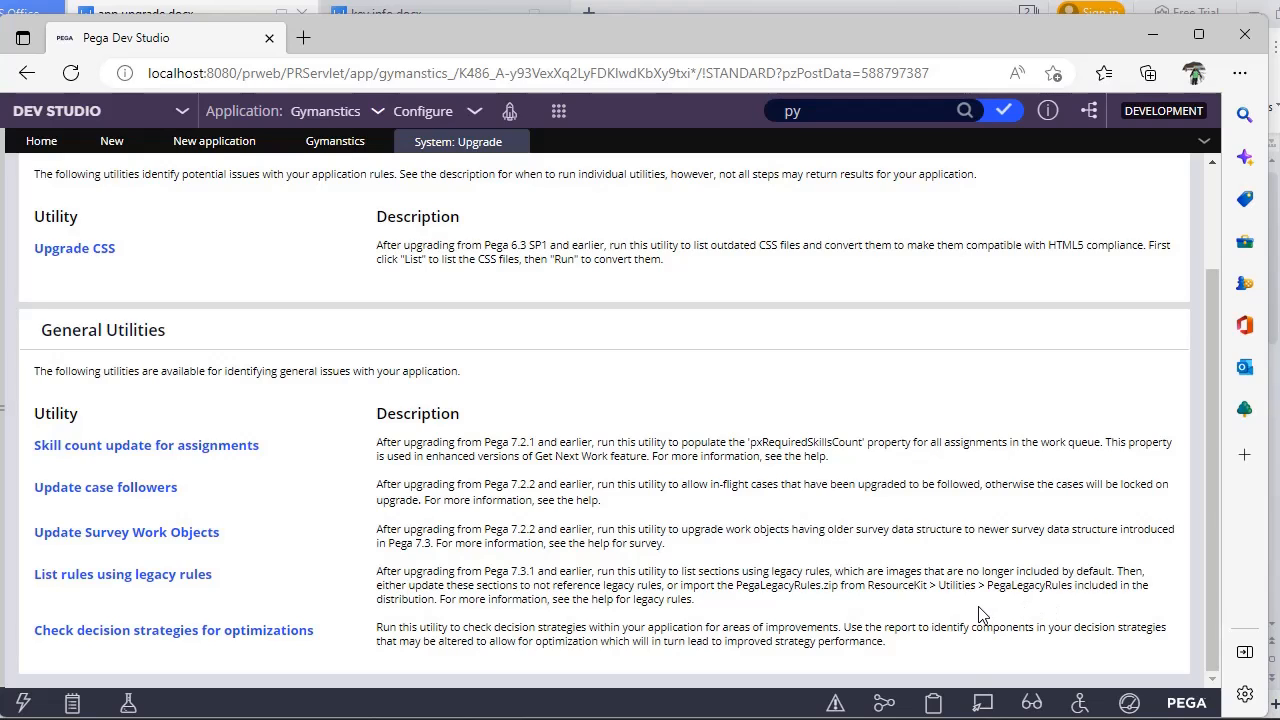
mouse_move(278, 658)
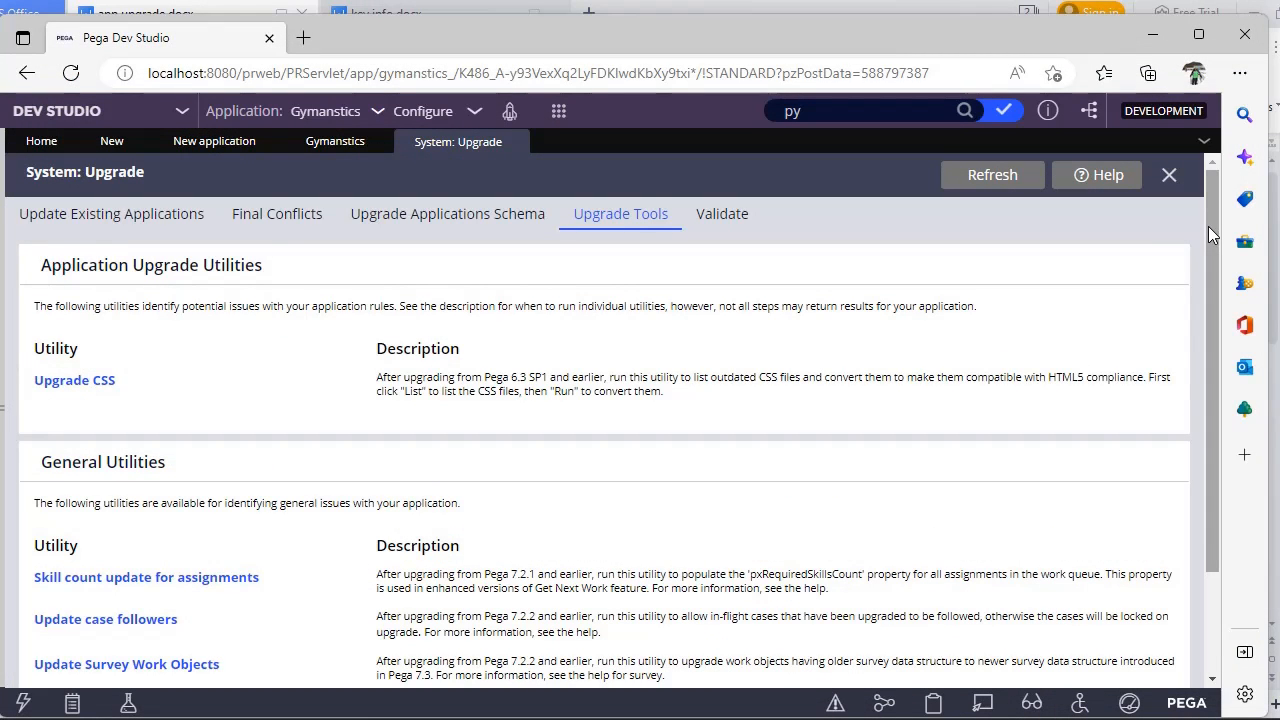
scroll("down", 3)
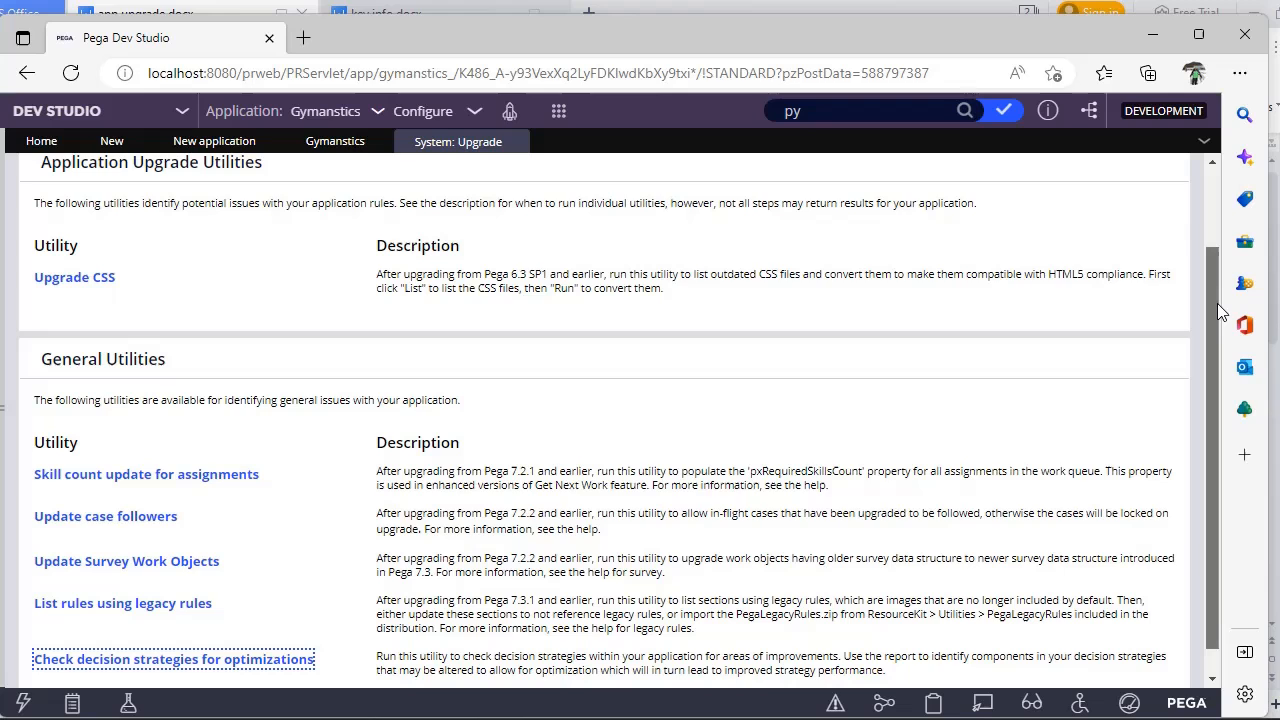
scroll("up", 3)
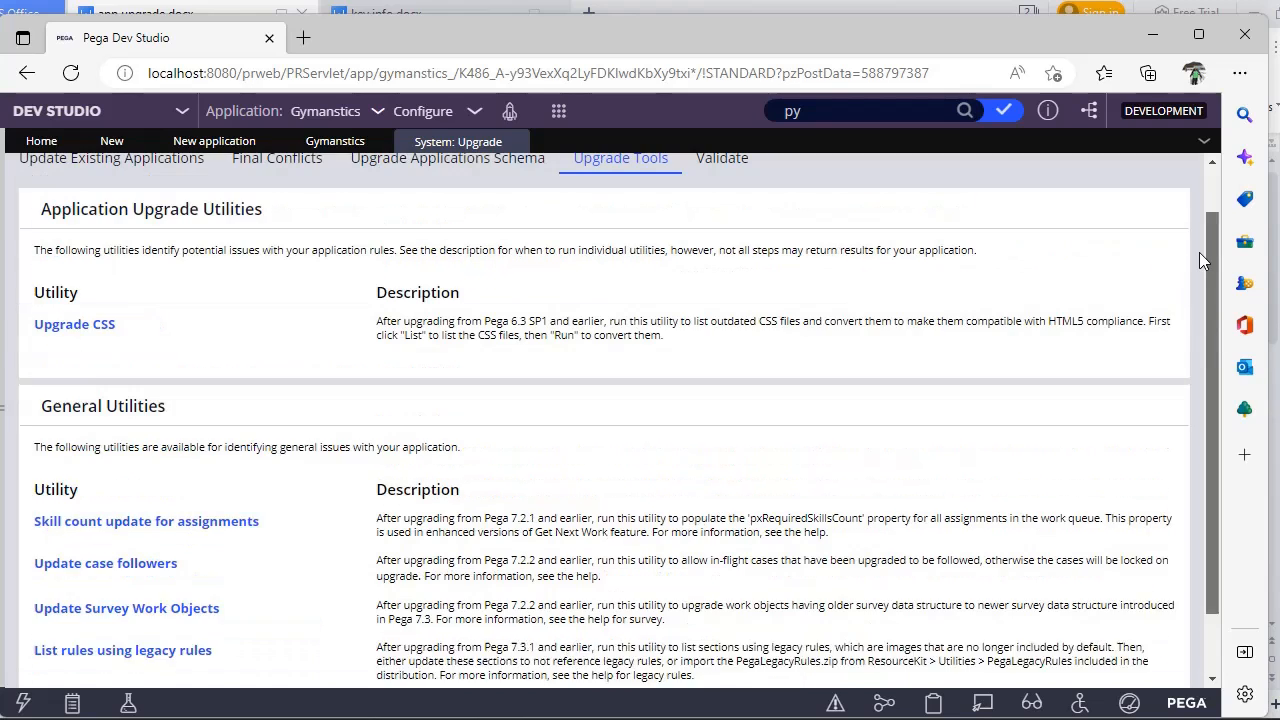